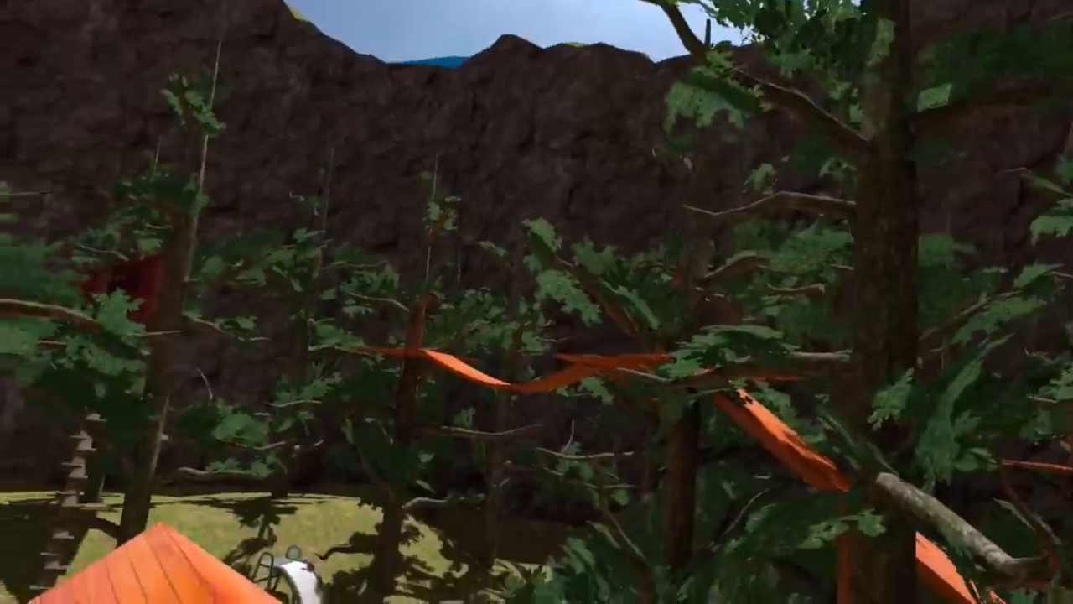
{"action": "mouse_move", "coordinate": [537, 302]}
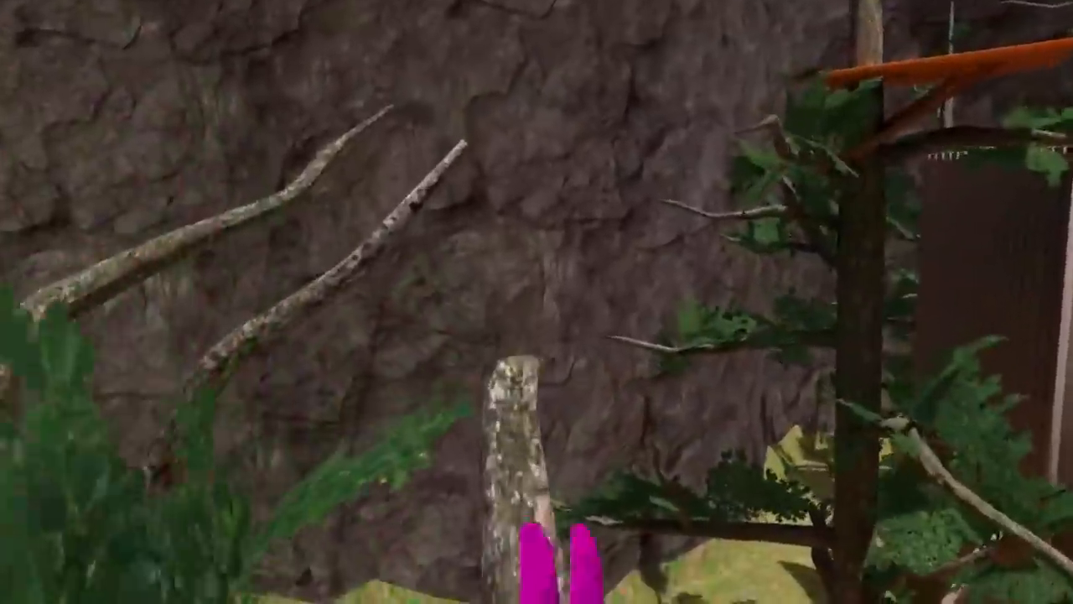
{"action": "mouse_move", "coordinate": [536, 302]}
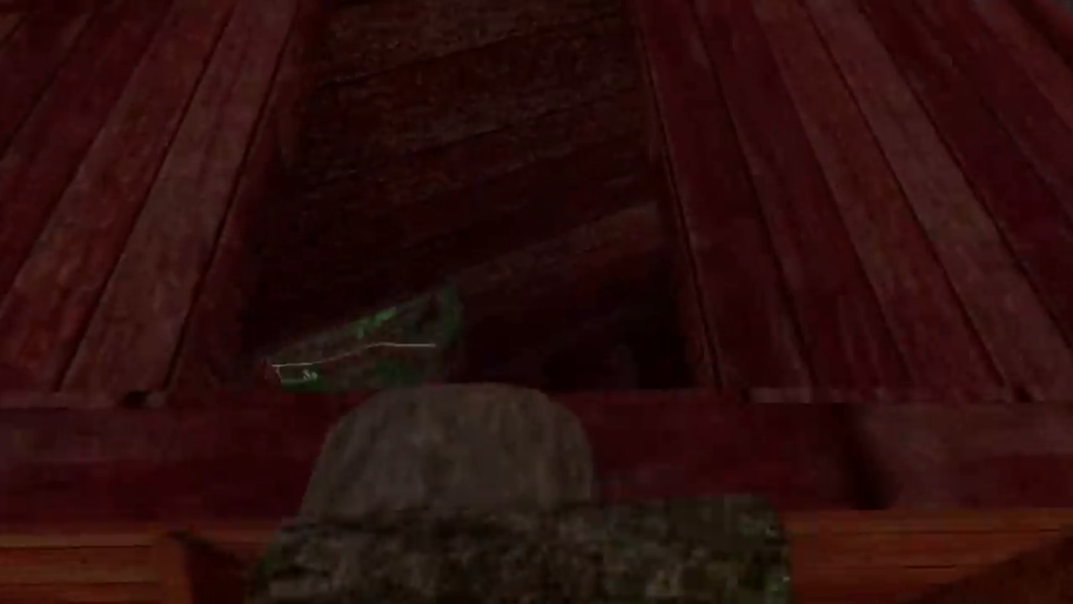
{"action": "mouse_move", "coordinate": [537, 302]}
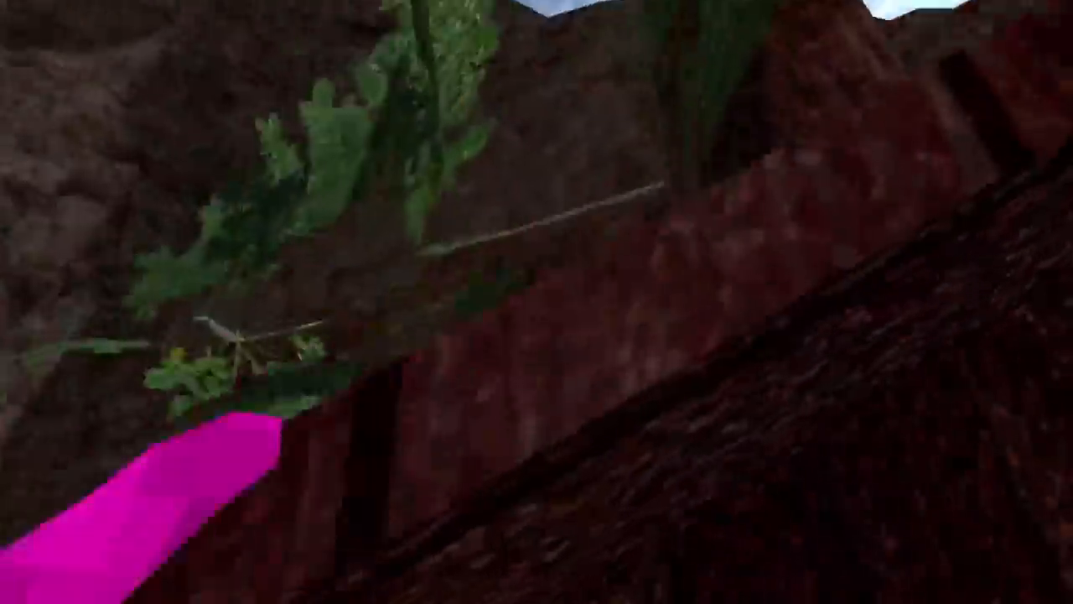
{"action": "mouse_move", "coordinate": [537, 302]}
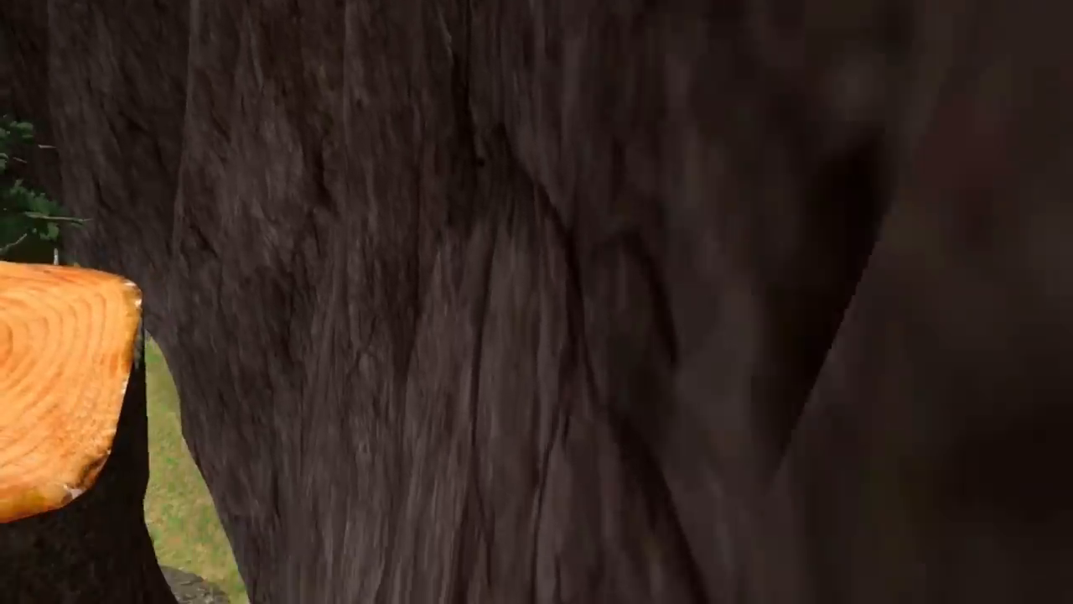
{"action": "mouse_move", "coordinate": [537, 302]}
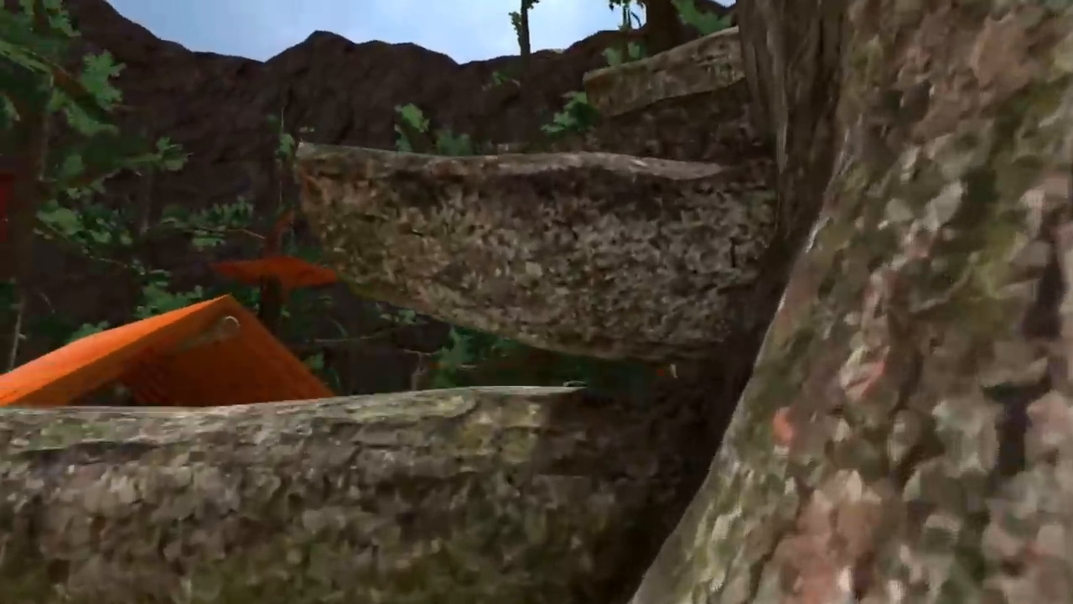
{"action": "mouse_move", "coordinate": [536, 302]}
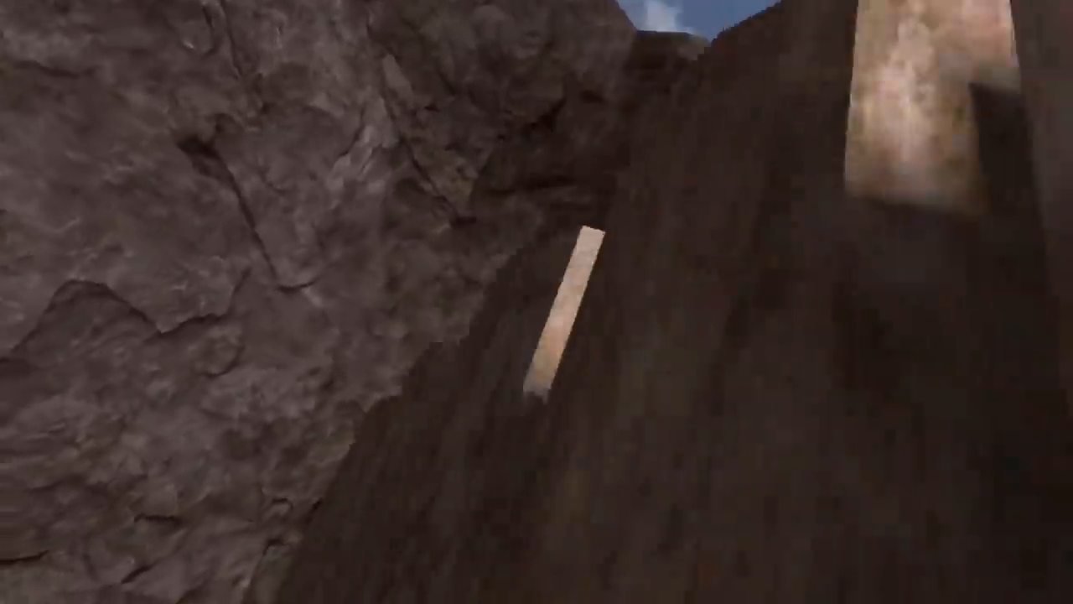
{"action": "mouse_move", "coordinate": [536, 302]}
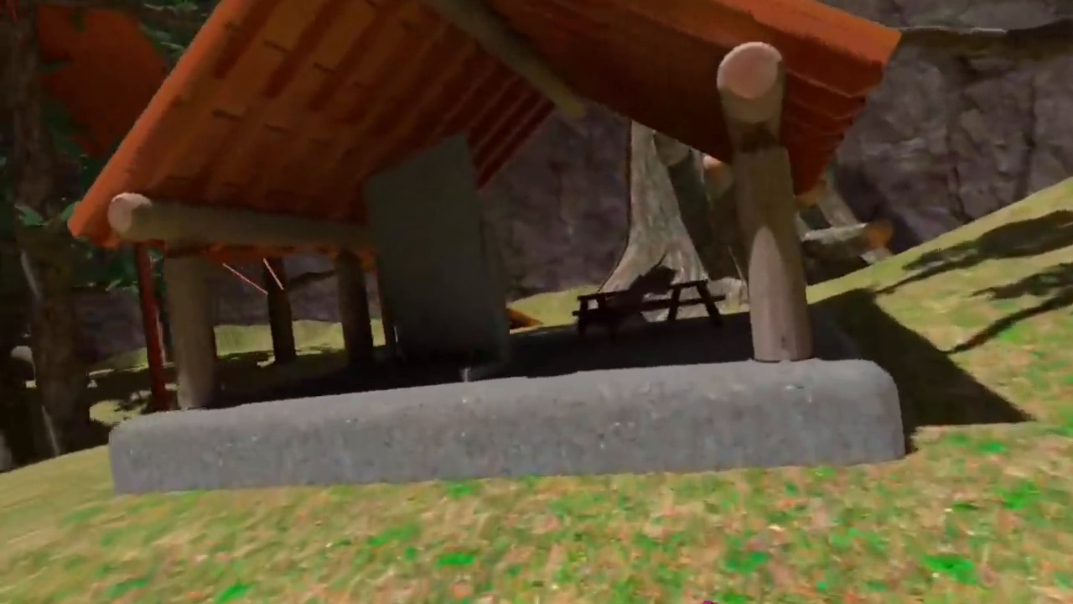
{"action": "mouse_move", "coordinate": [537, 302]}
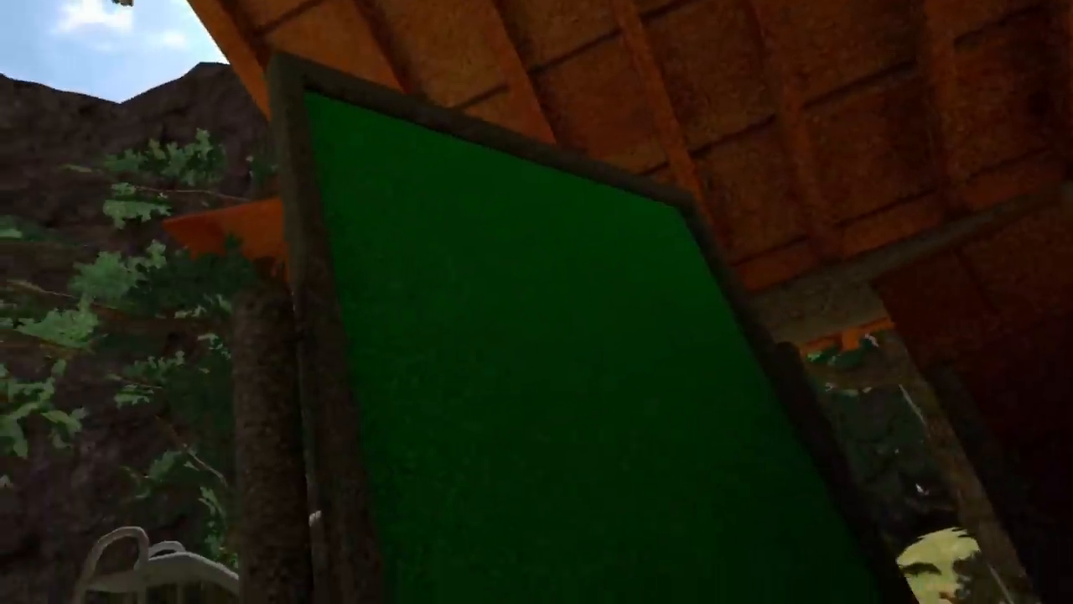
{"action": "mouse_move", "coordinate": [536, 302]}
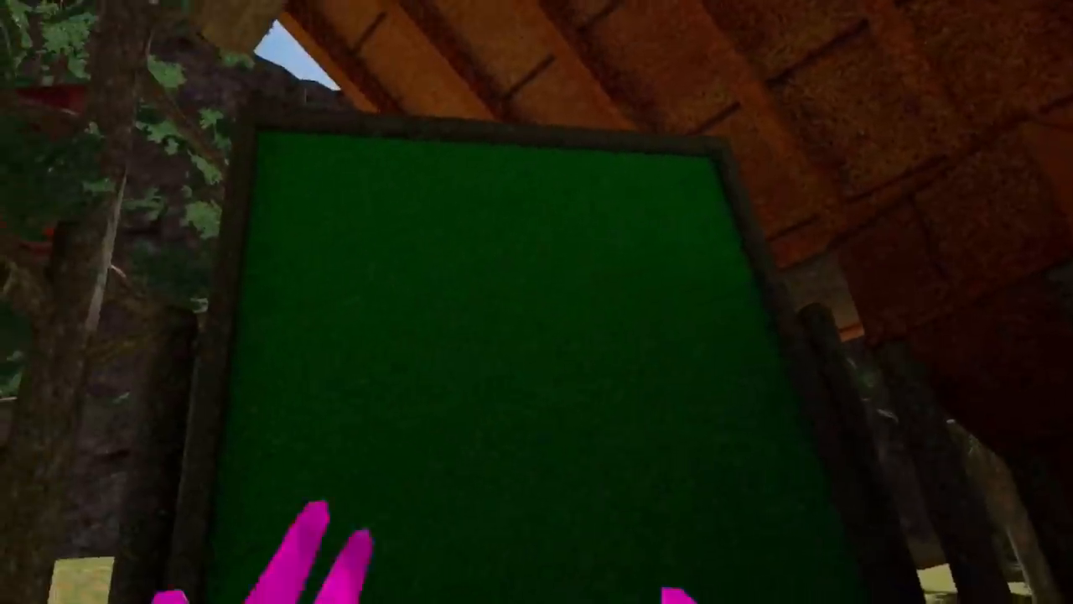
{"action": "mouse_move", "coordinate": [537, 302]}
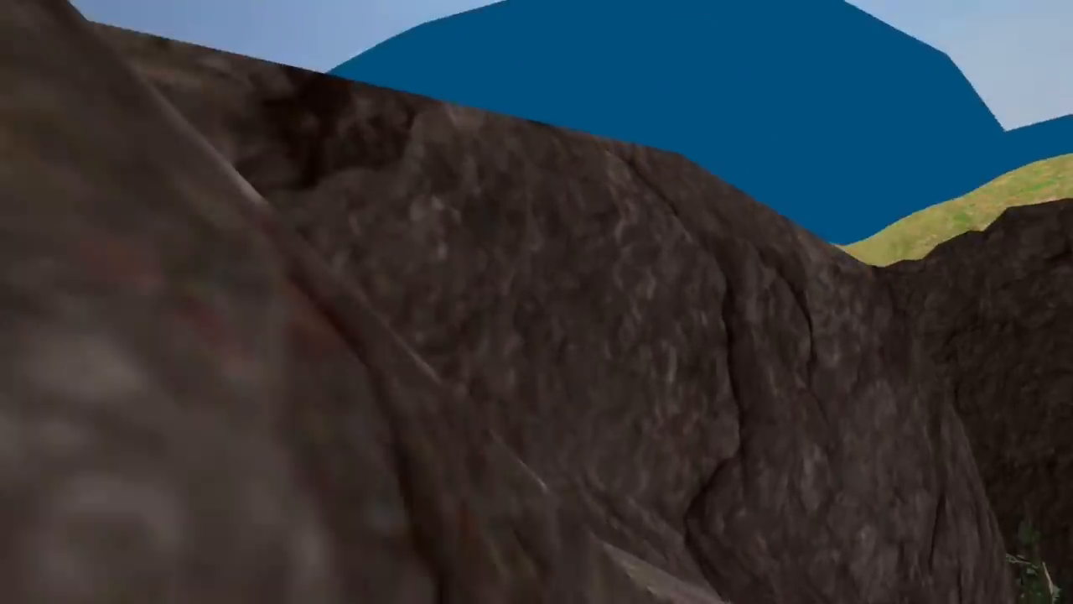
{"action": "mouse_move", "coordinate": [537, 302]}
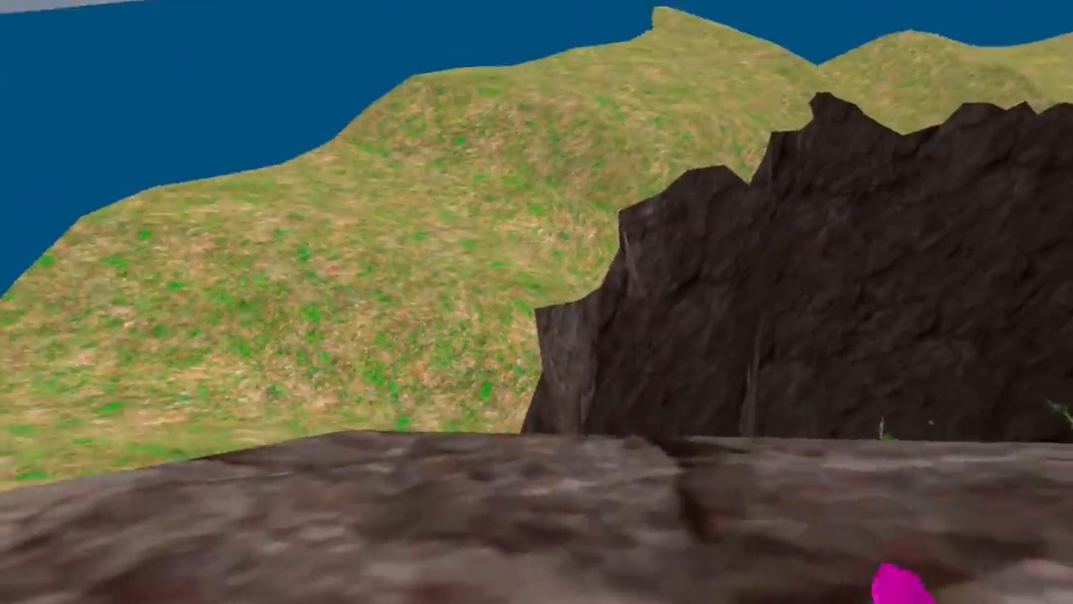
{"action": "mouse_move", "coordinate": [537, 302]}
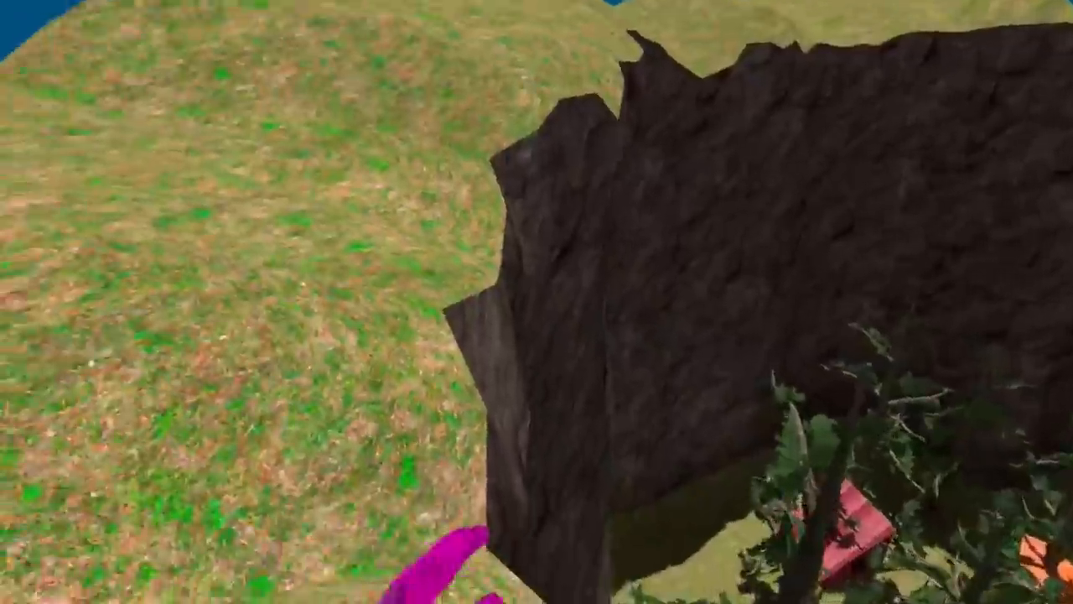
{"action": "mouse_move", "coordinate": [537, 301]}
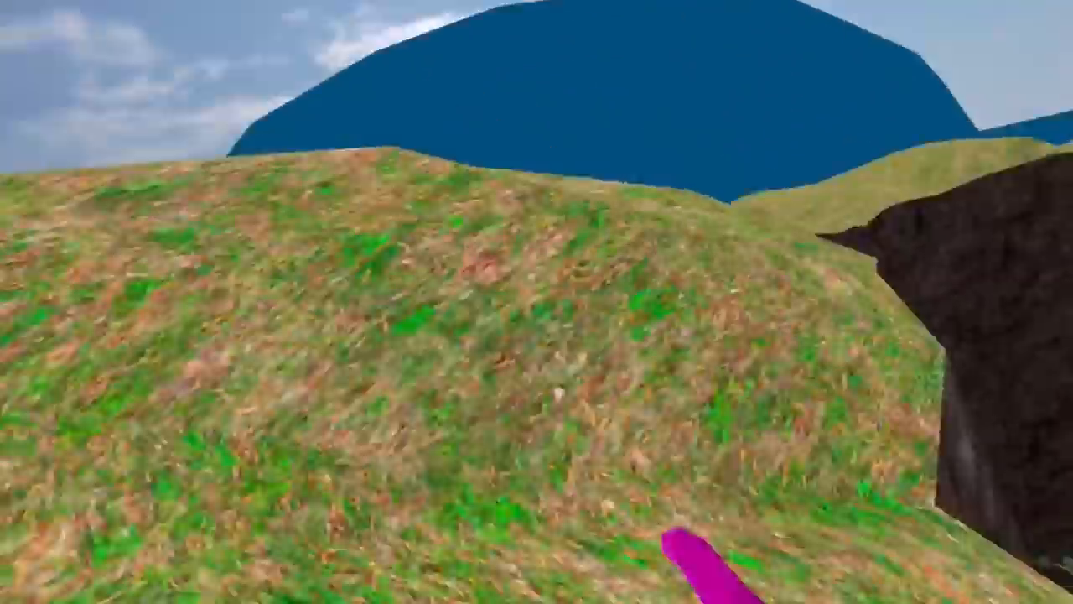
{"action": "mouse_move", "coordinate": [536, 302]}
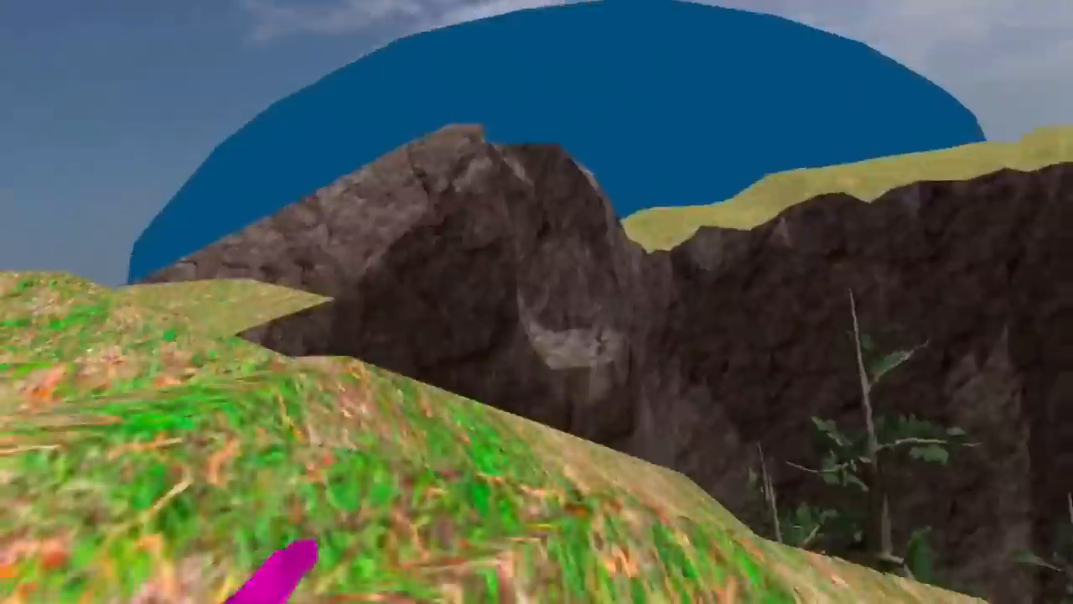
{"action": "mouse_move", "coordinate": [537, 302]}
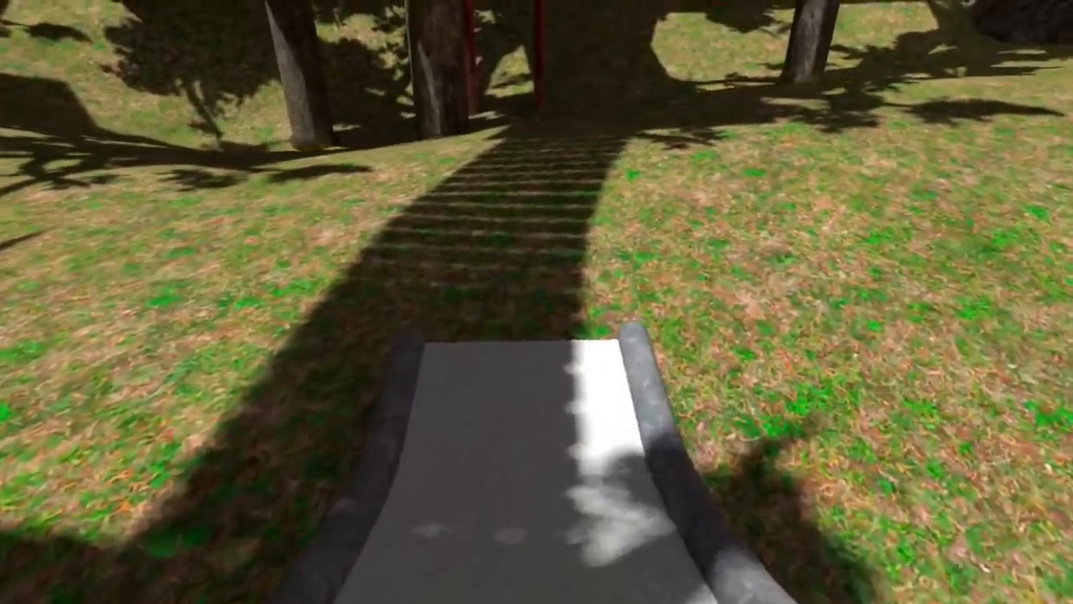
{"action": "mouse_move", "coordinate": [536, 301]}
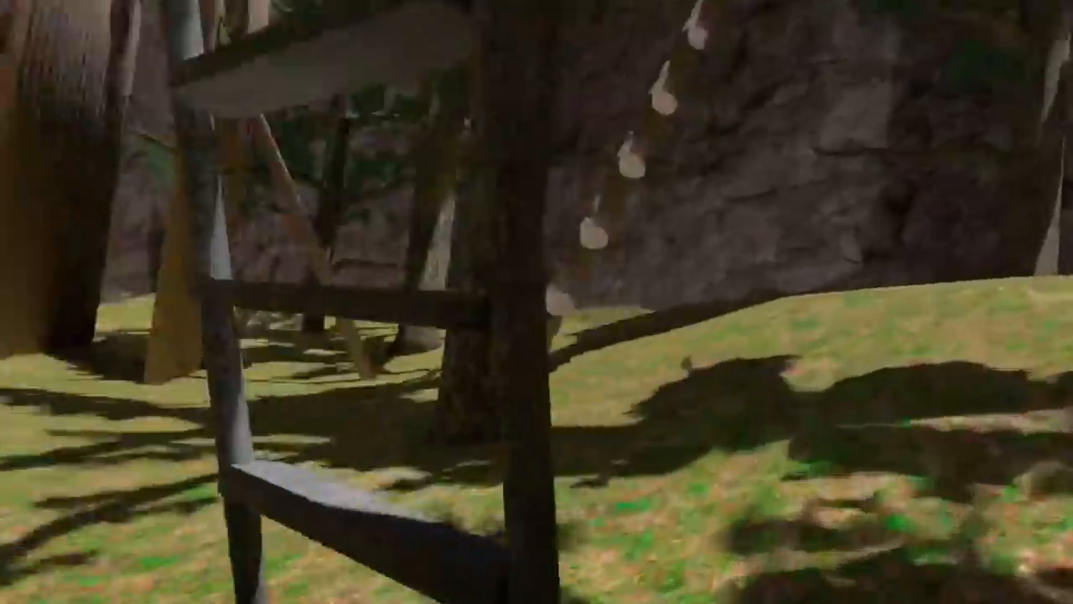
{"action": "mouse_move", "coordinate": [536, 302]}
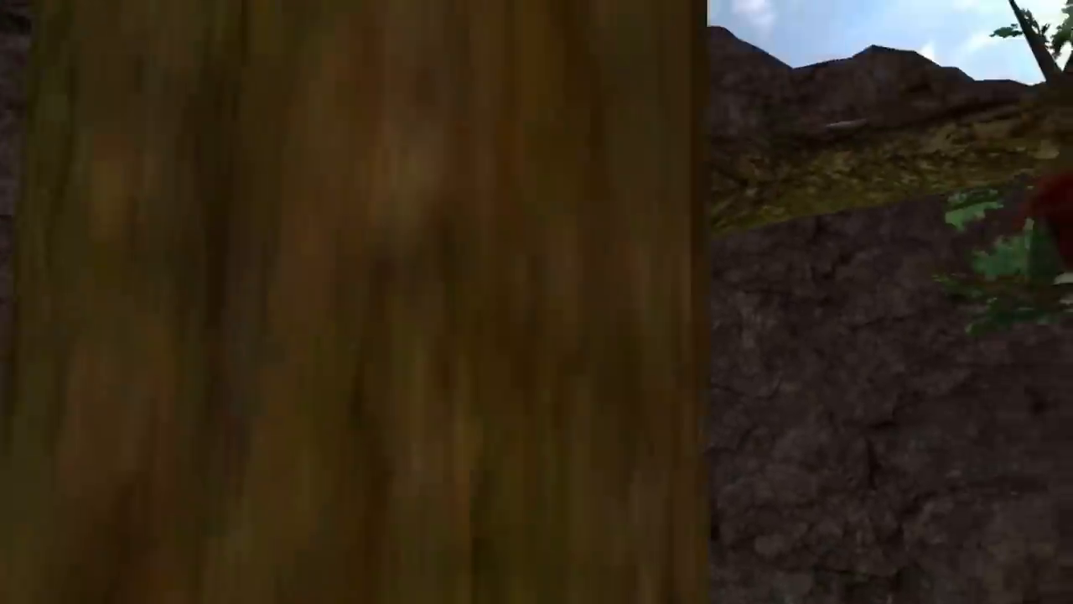
{"action": "mouse_move", "coordinate": [537, 302]}
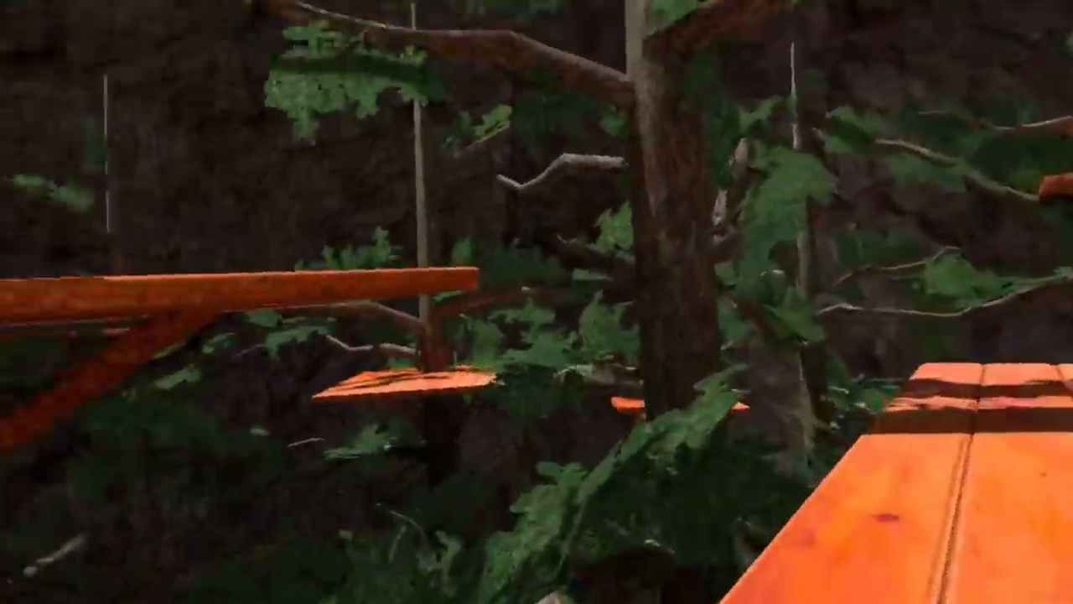
{"action": "mouse_move", "coordinate": [537, 302]}
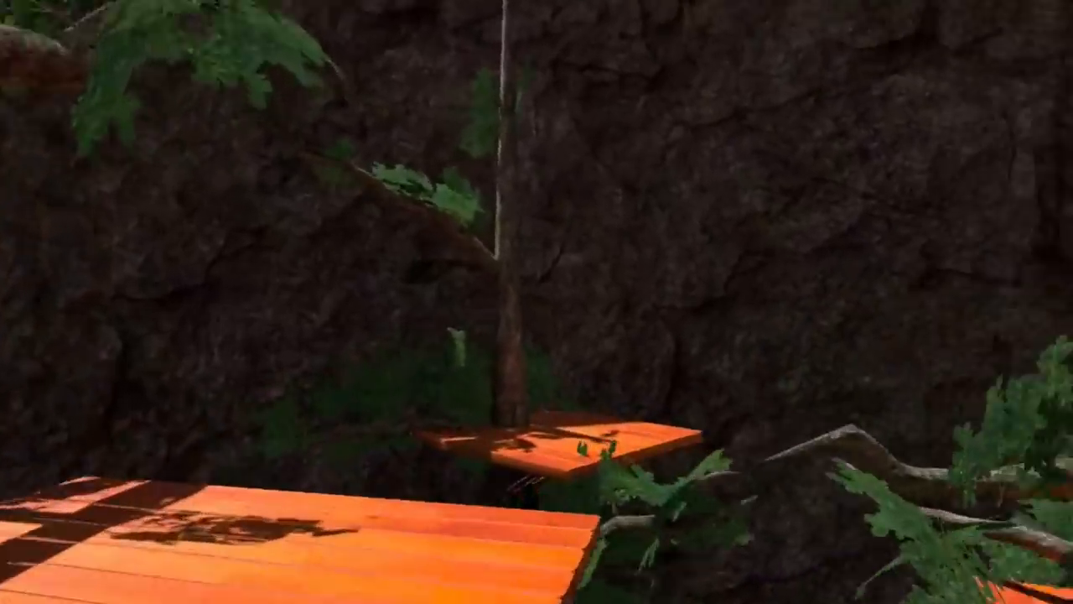